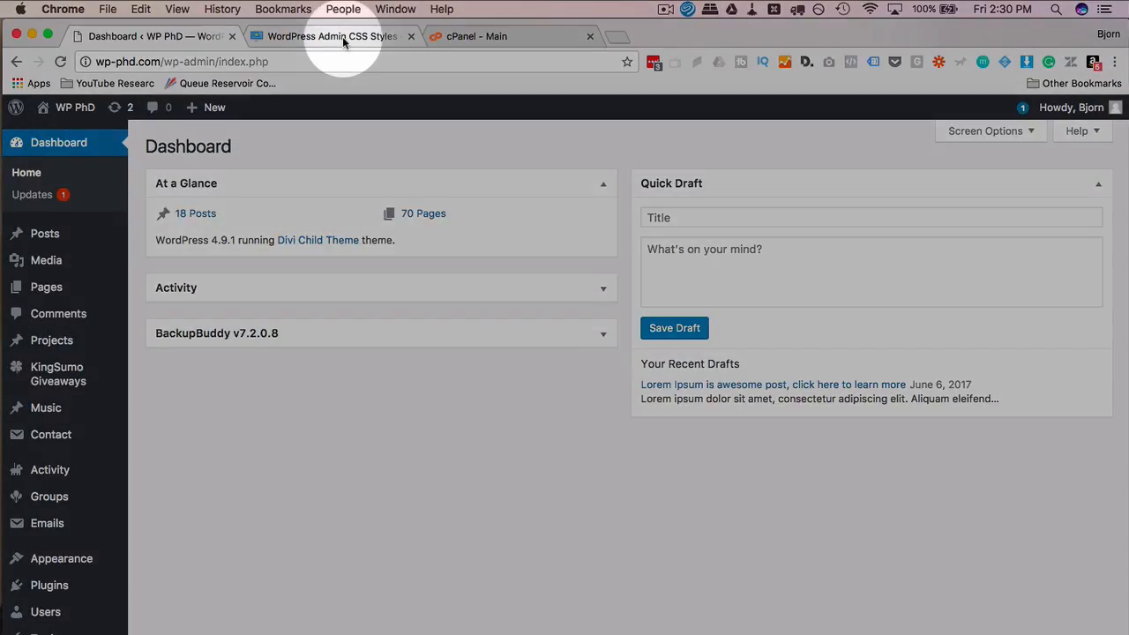
mouse_move(344, 35)
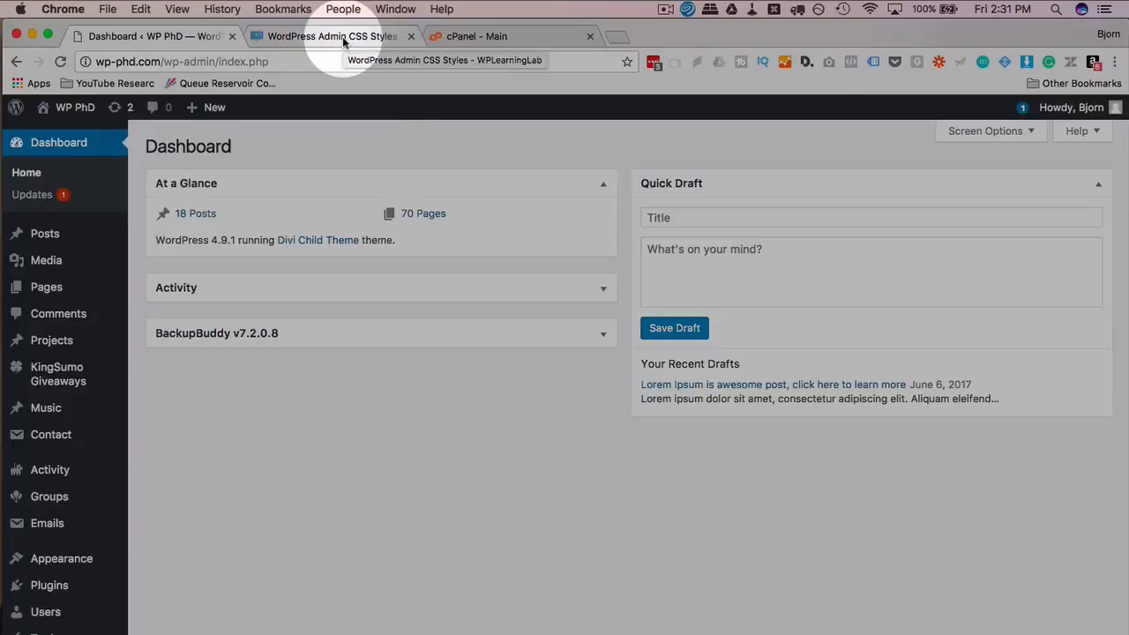
Copy the my_admin_styles code block from the WordPress Admin CSS Styles article.
click(332, 35)
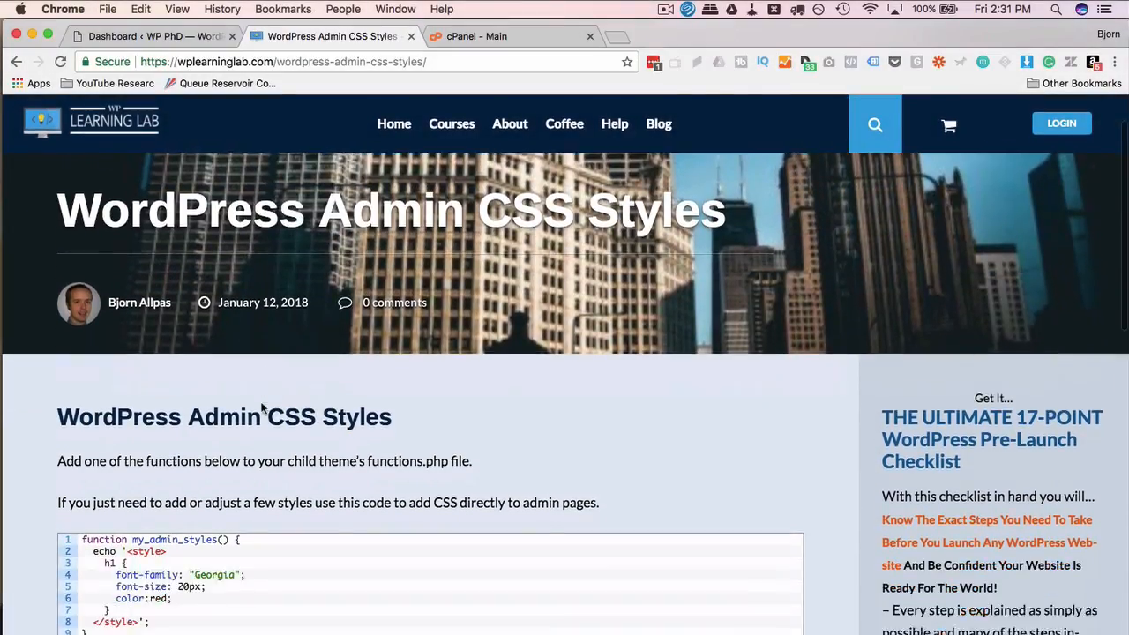
scroll(down, 3)
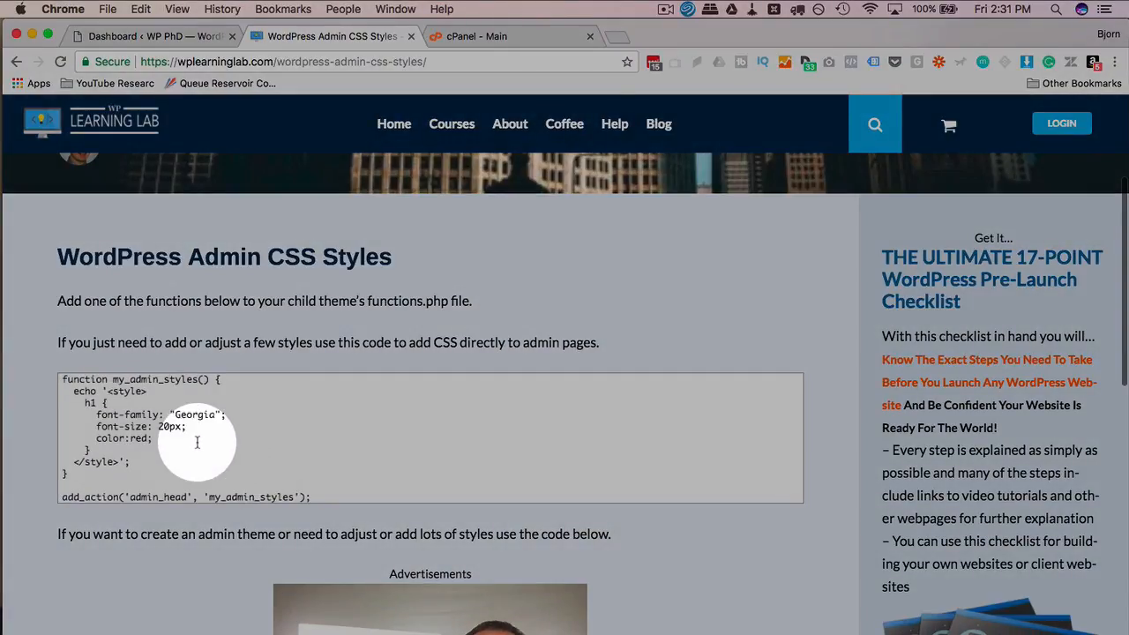
mouse_move(328, 498)
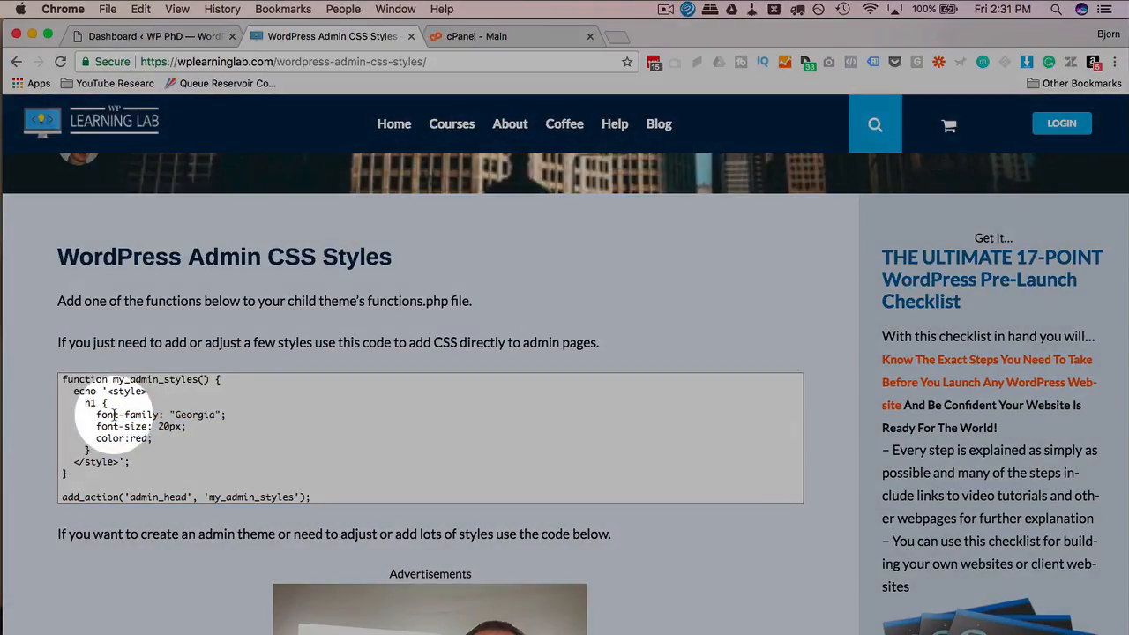
right_click(133, 423)
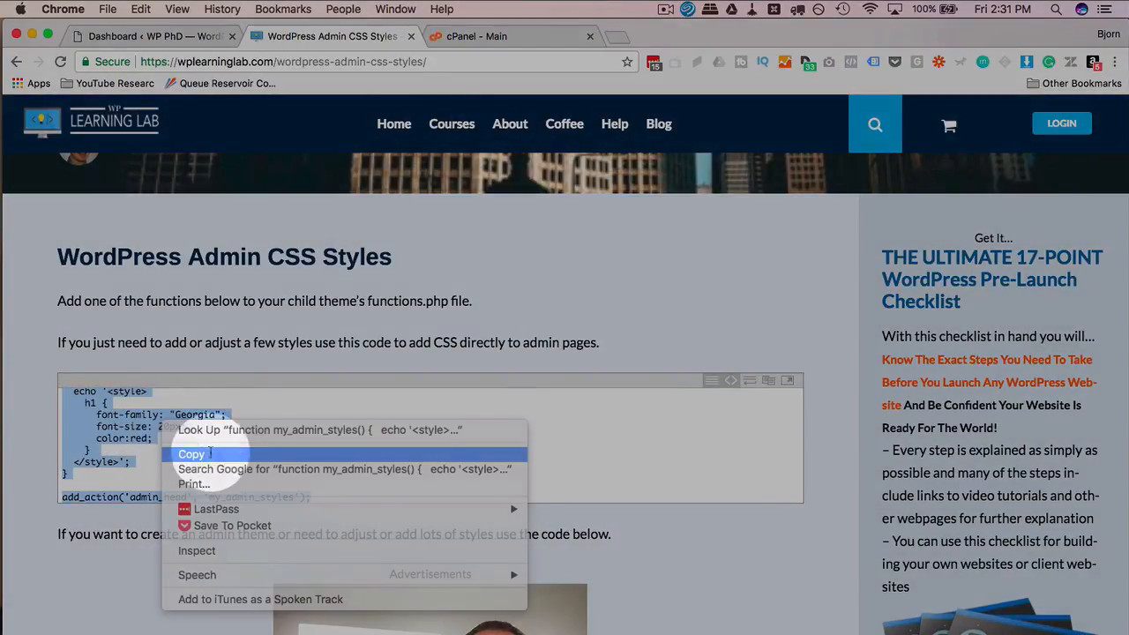
click(510, 35)
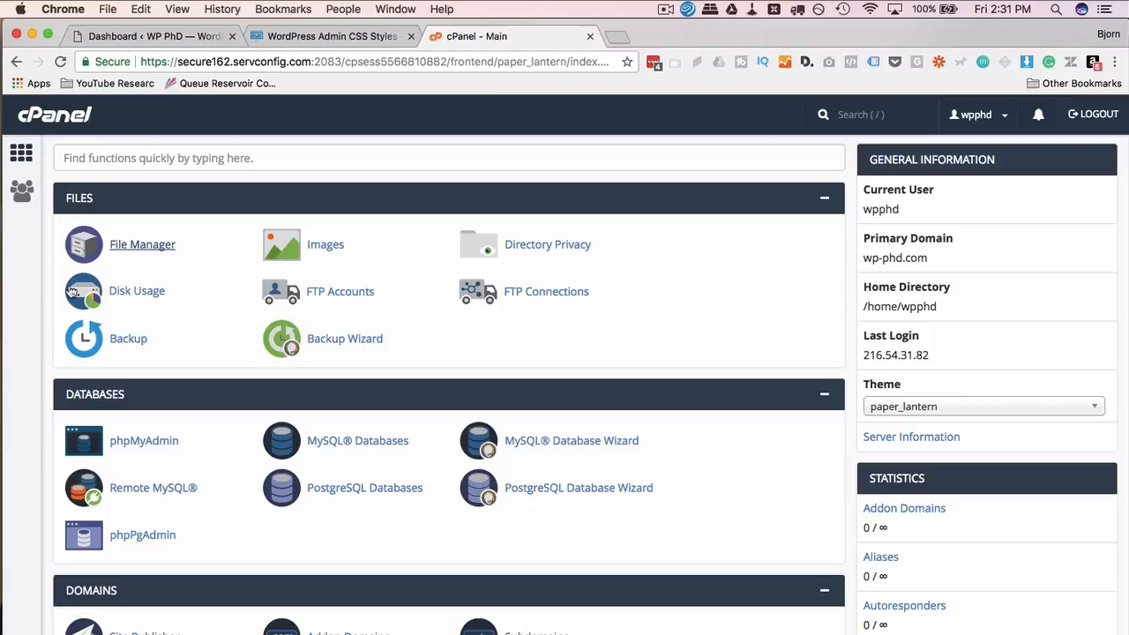
In File Manager, navigate wp-content/themes and enter the wpphd child theme folder.
click(141, 243)
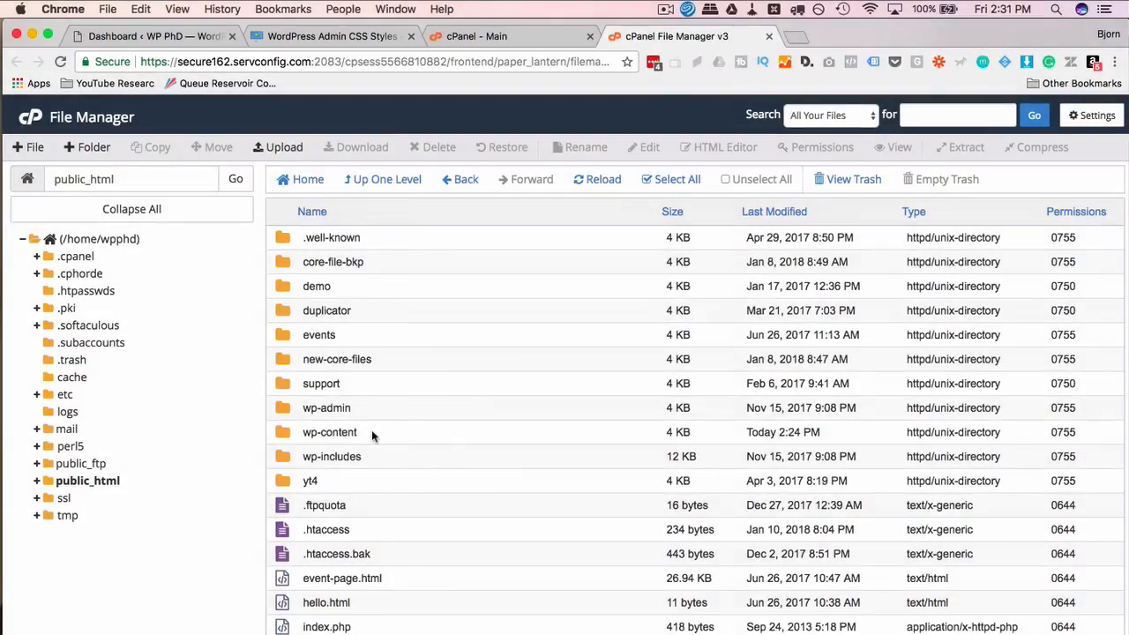
double_click(329, 430)
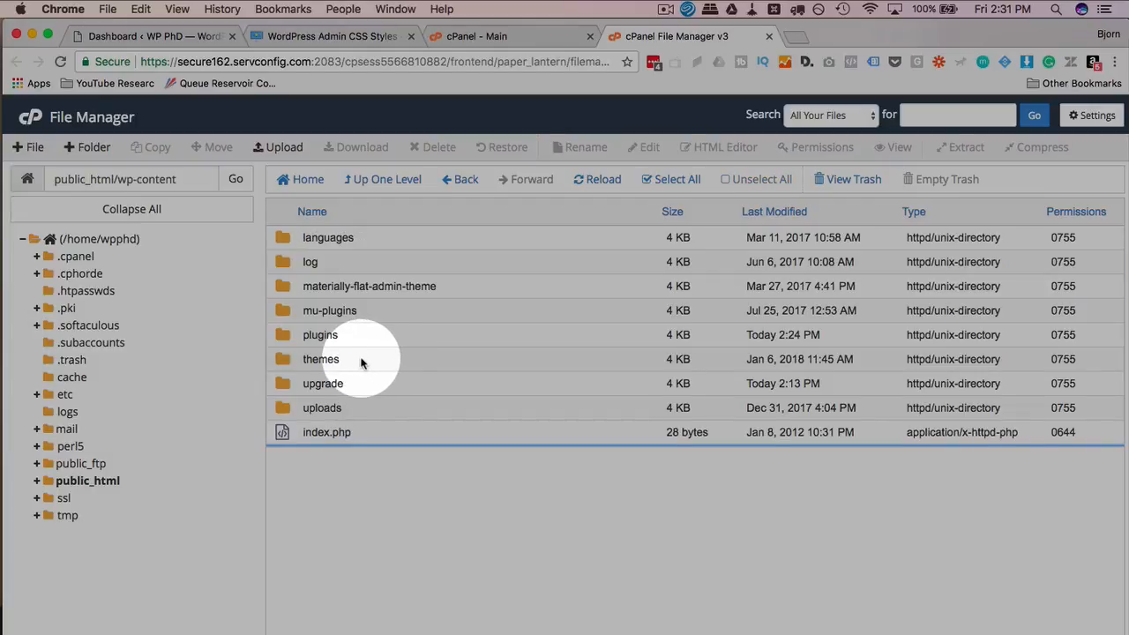
double_click(321, 360)
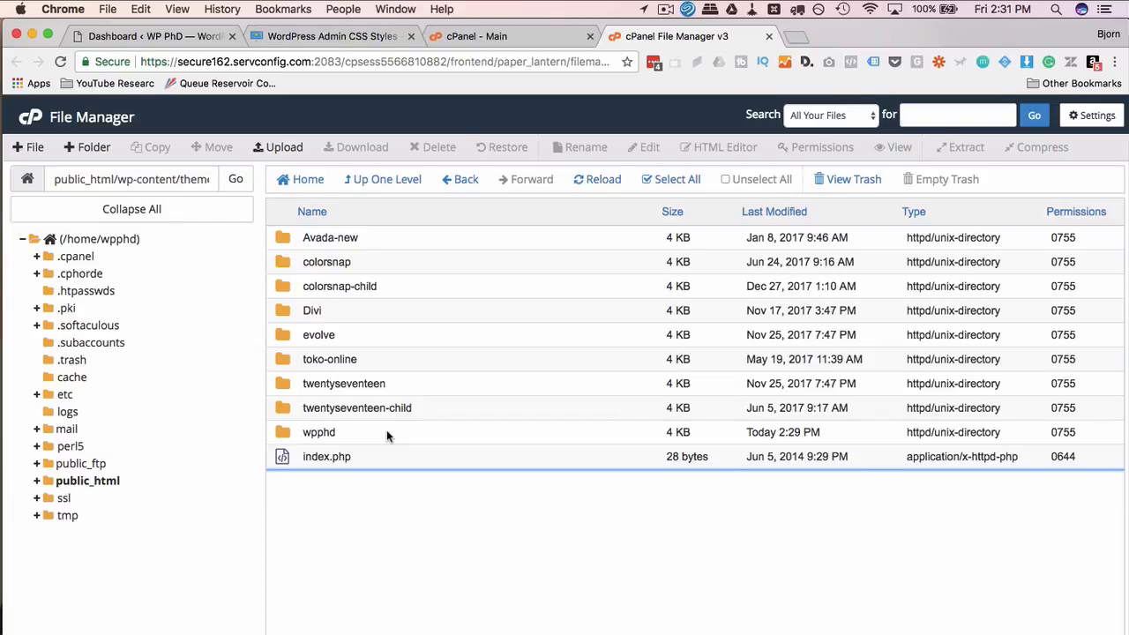
click(318, 431)
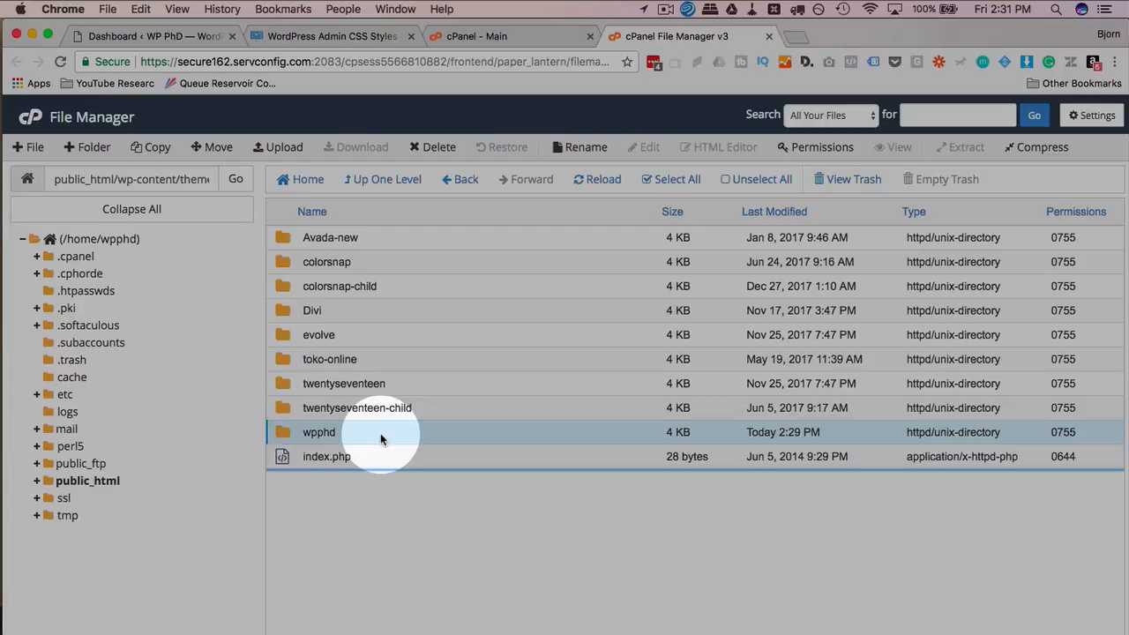
double_click(318, 430)
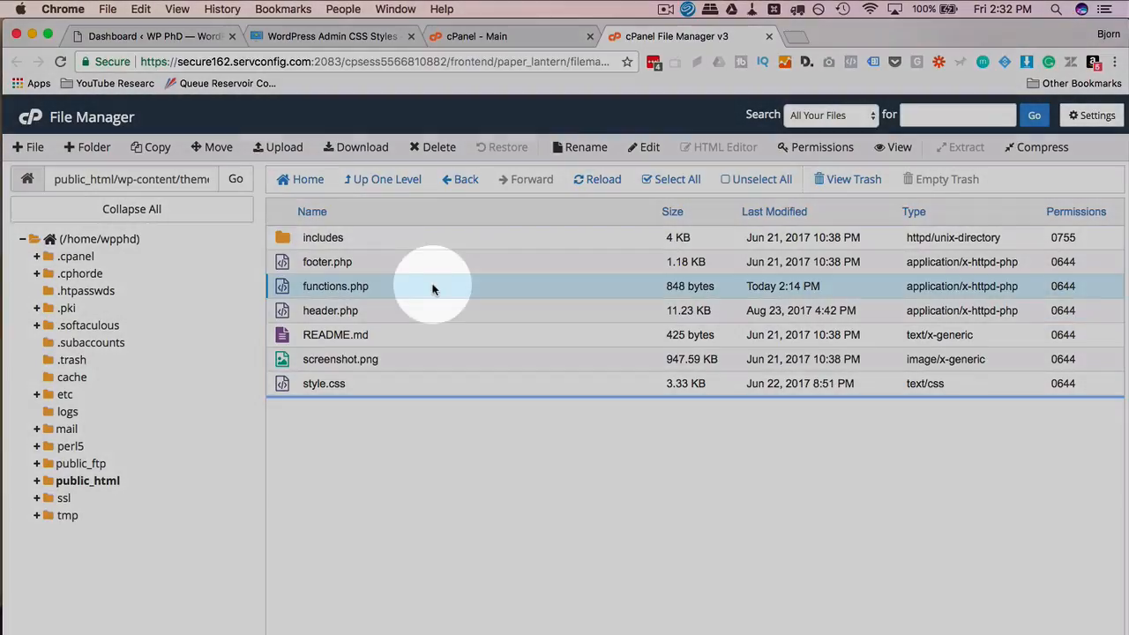
mouse_move(397, 292)
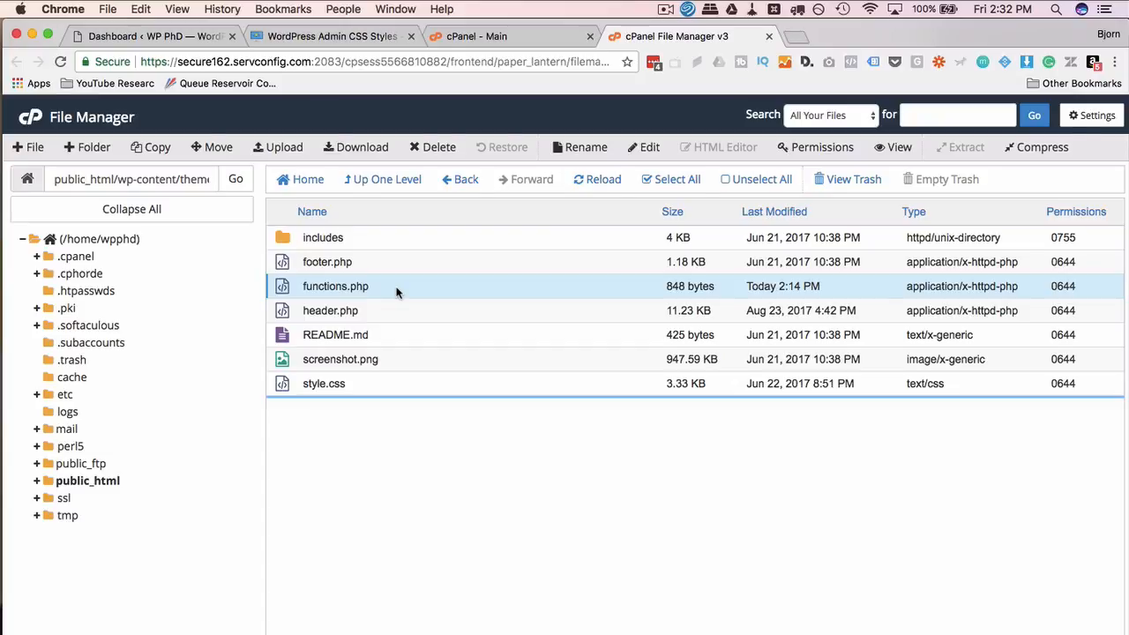
mouse_move(384, 278)
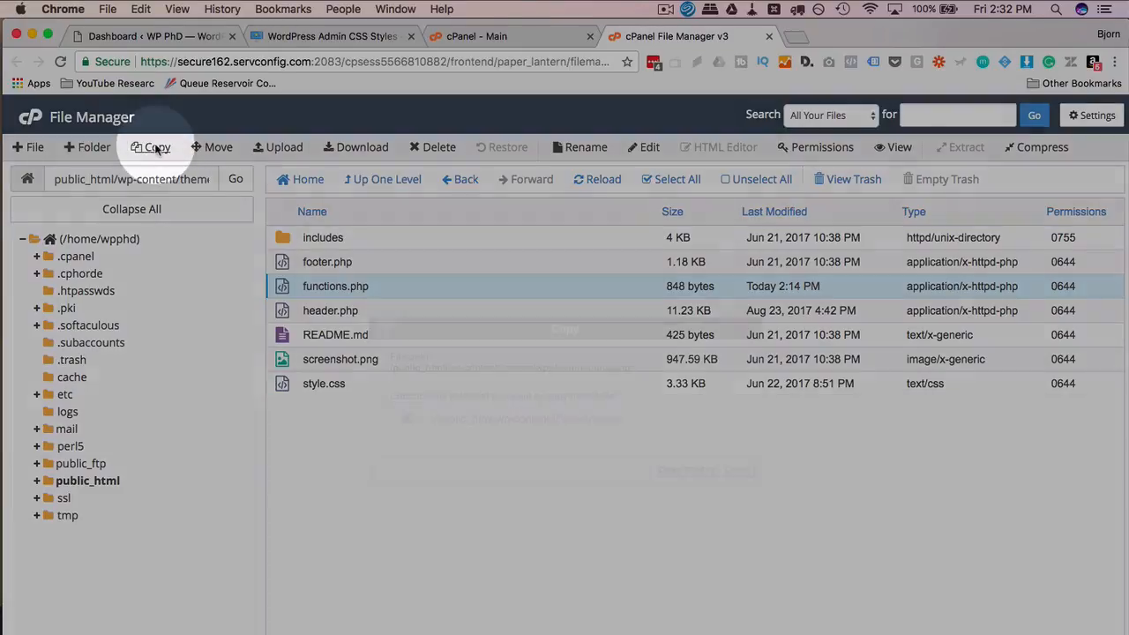
Copy functions.php to a backup named functions.php-bkp in the theme folder.
click(149, 148)
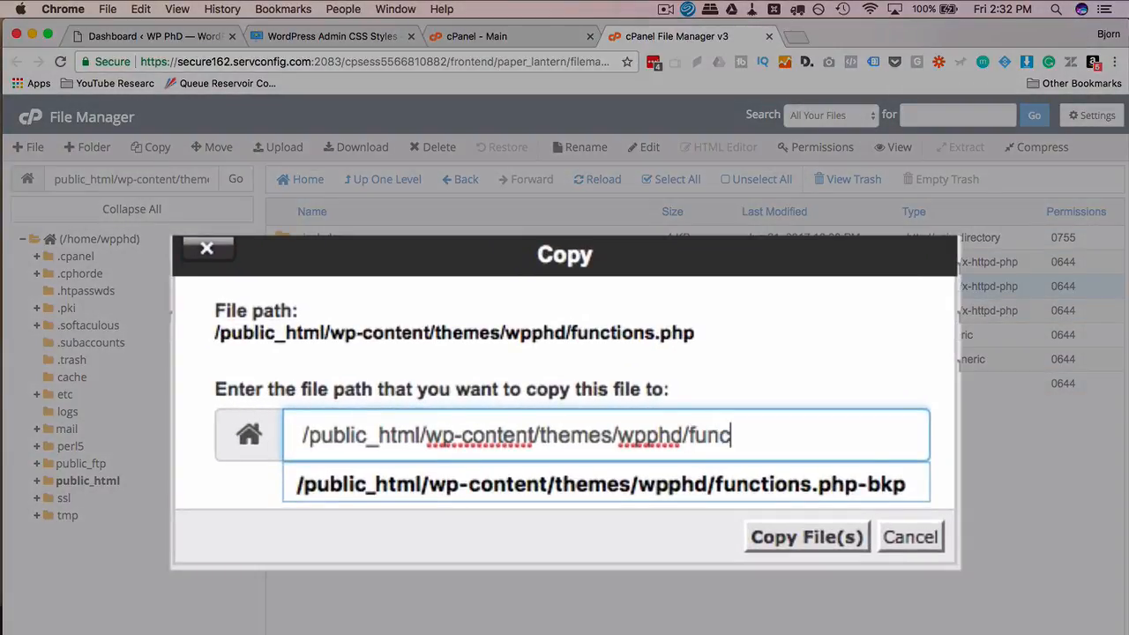
text(tions.php-bkp)
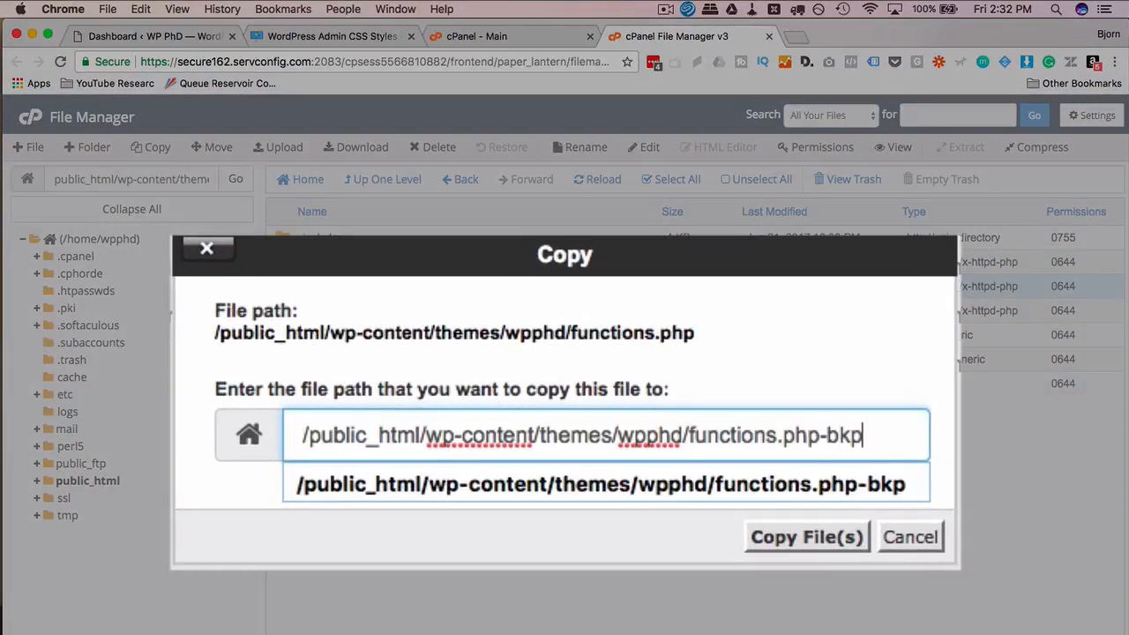
click(804, 536)
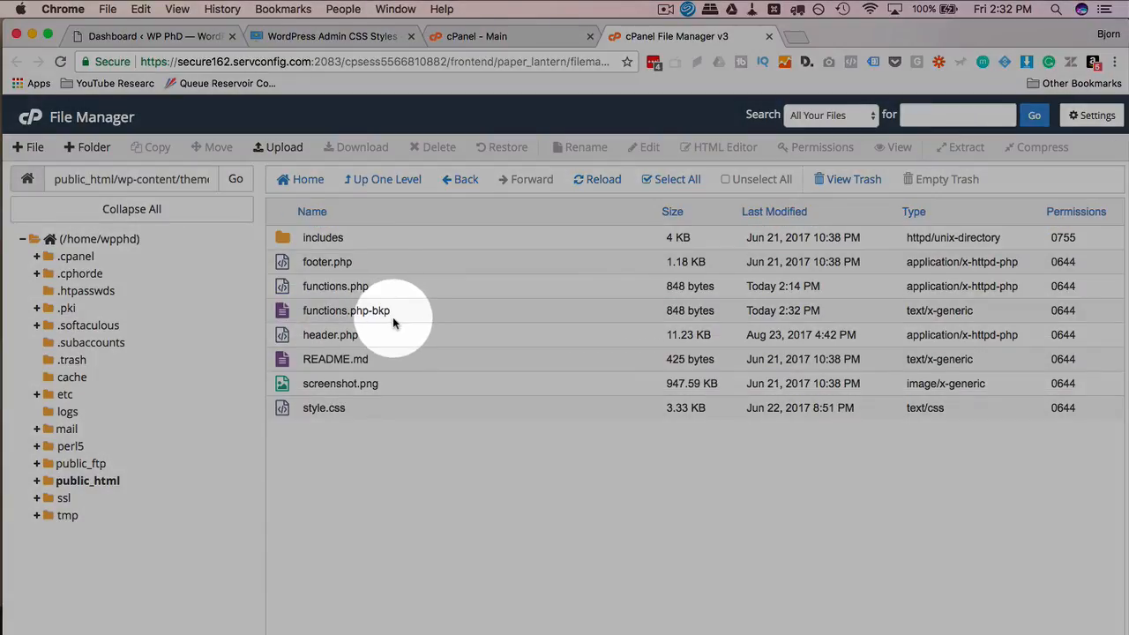
click(335, 285)
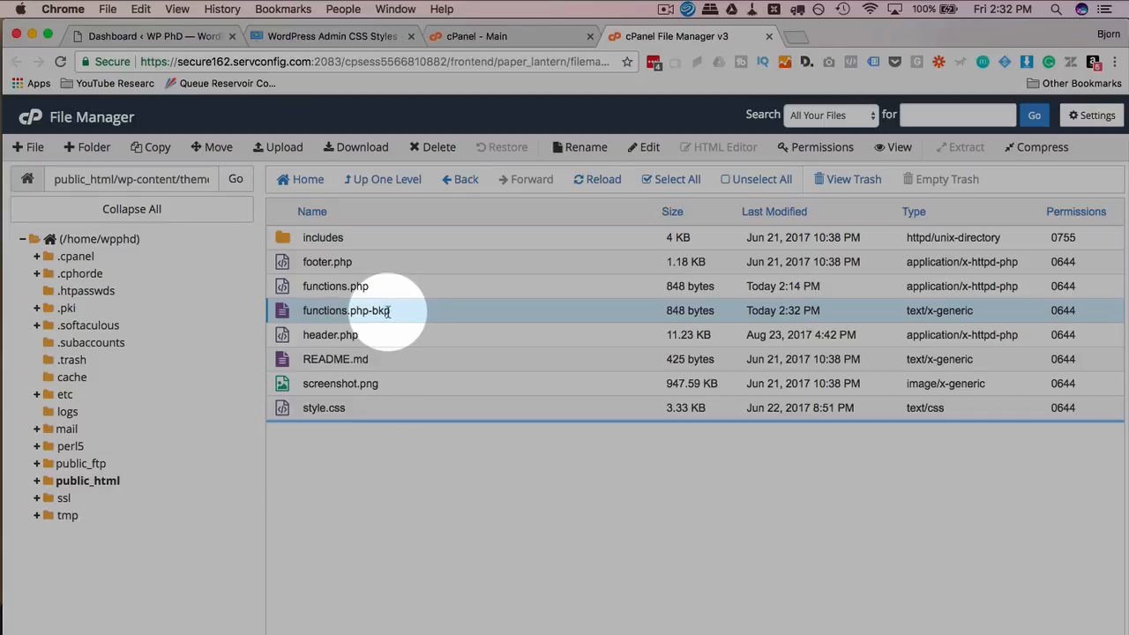
mouse_move(412, 292)
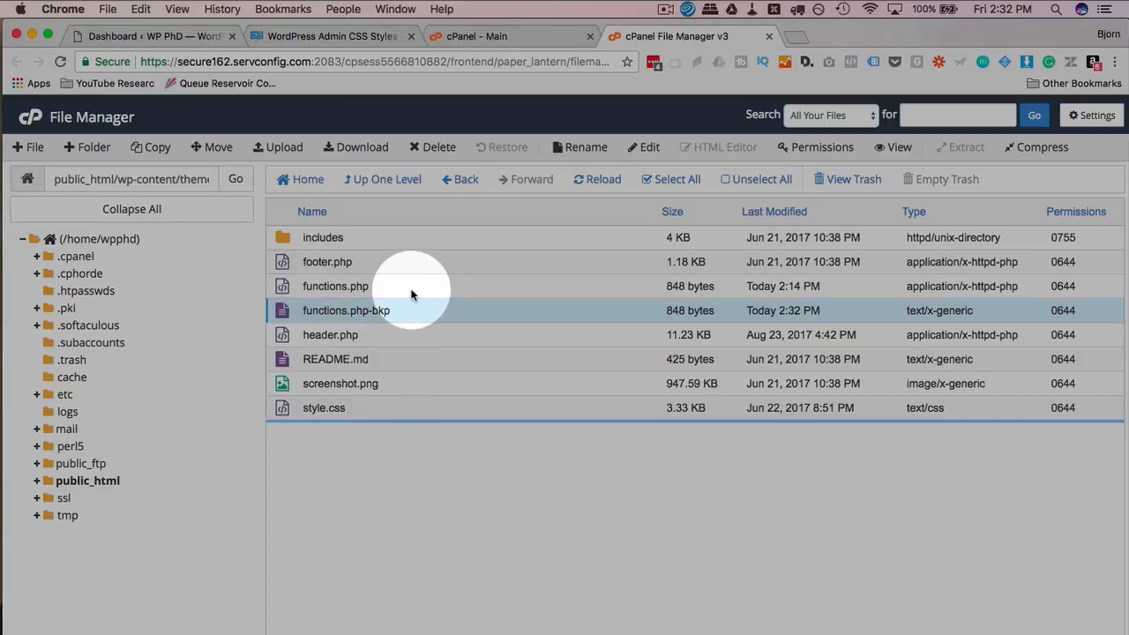
Bring the original functions.php up in the code editor.
click(335, 286)
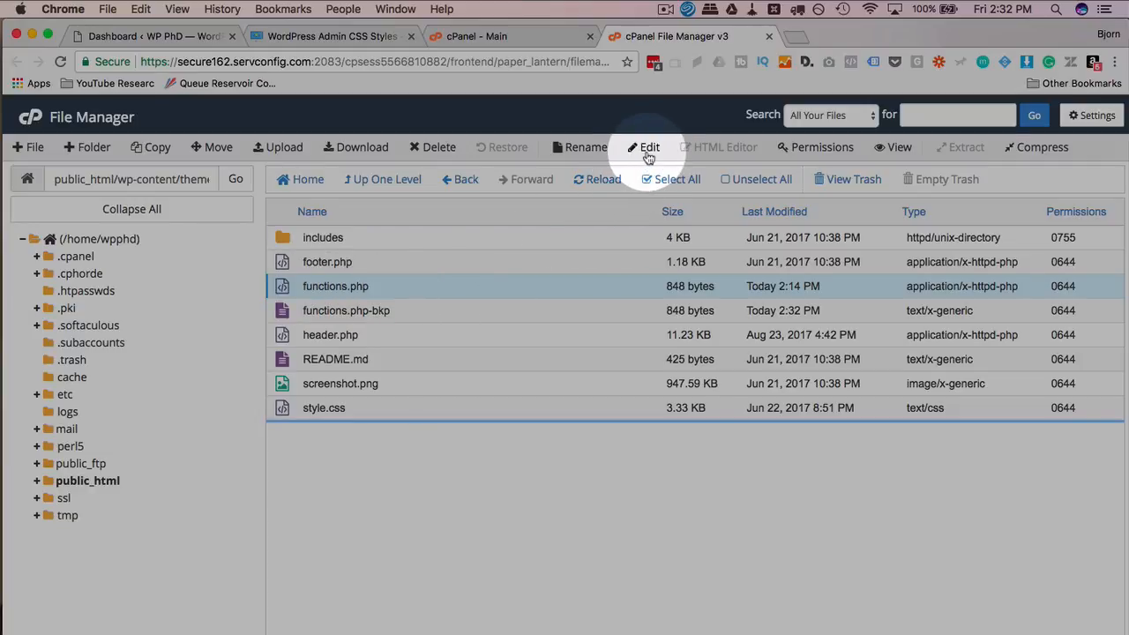
click(649, 148)
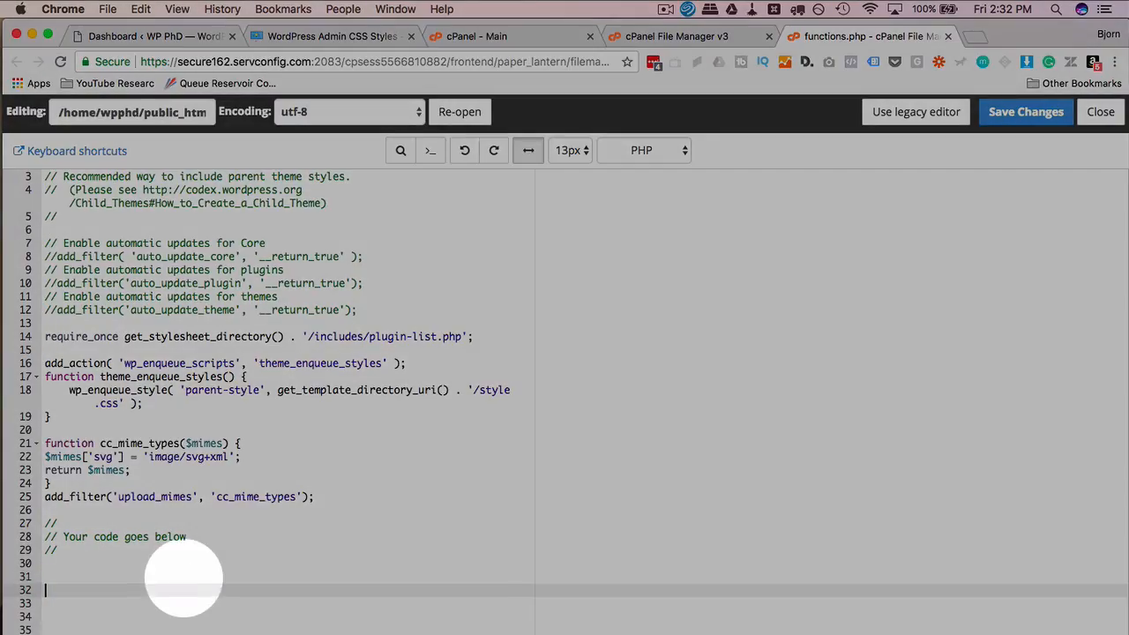
Paste the my_admin_styles function with red 20px Georgia h1 rule and admin_head hook below the placeholder comment.
scroll(down, 3)
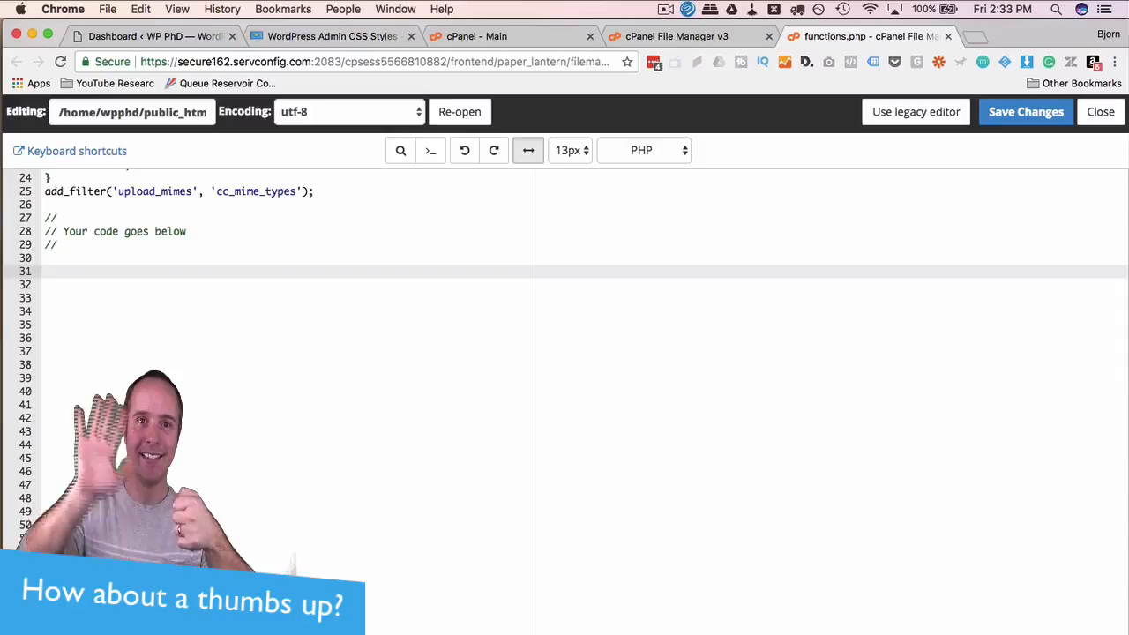
click(70, 271)
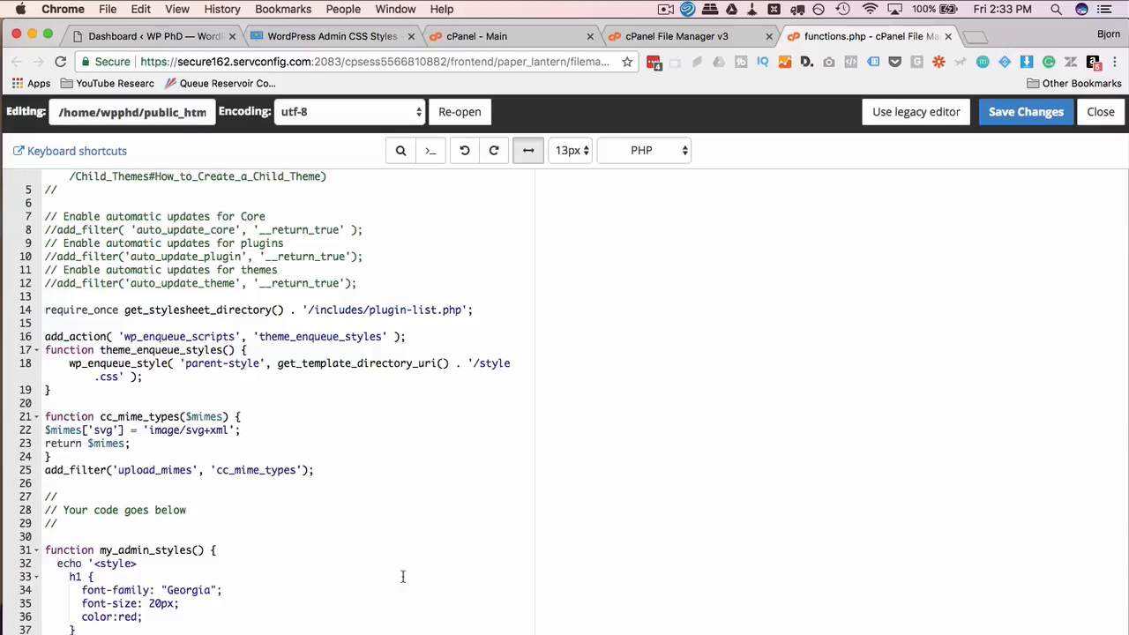
mouse_move(314, 589)
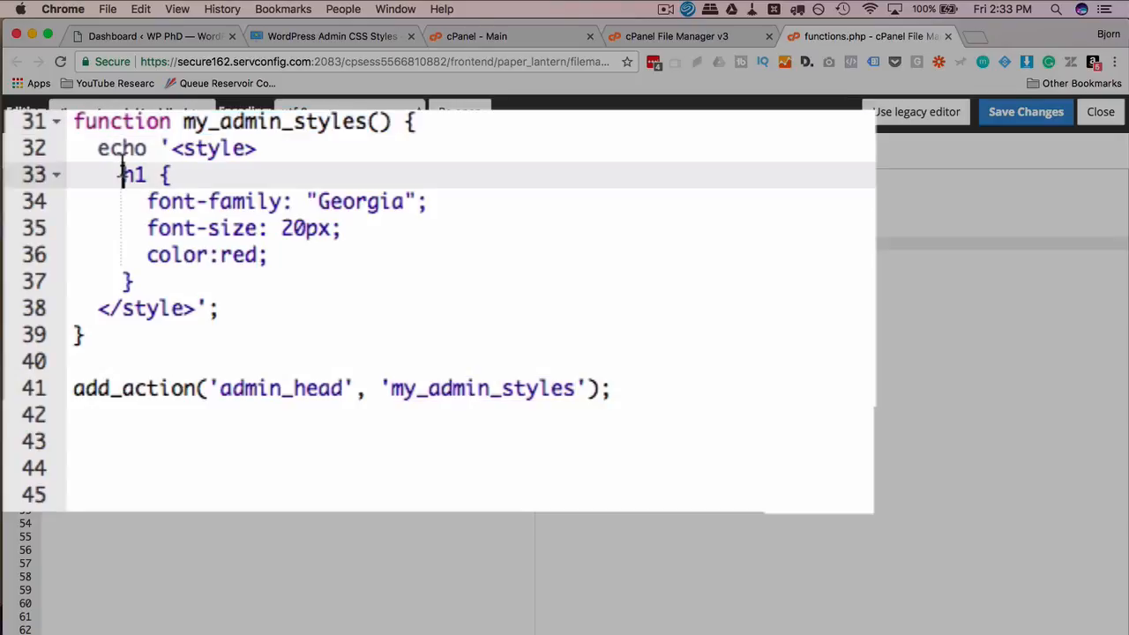
drag(120, 174, 148, 281)
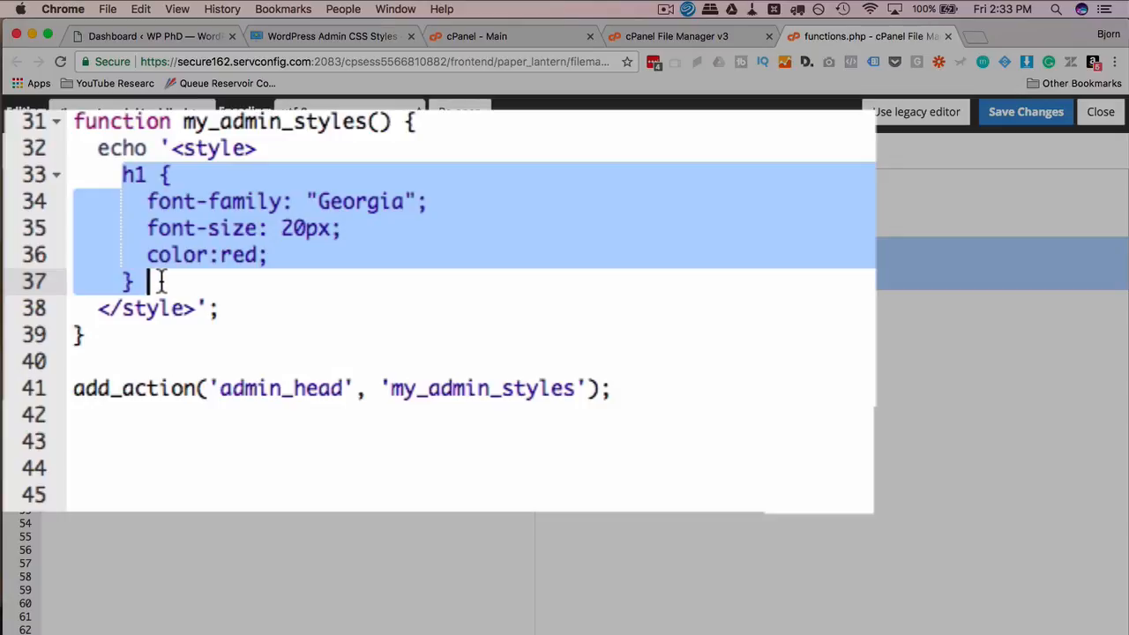
Add a body { background-color:green; } rule above the h1 rule in the style block.
click(158, 281)
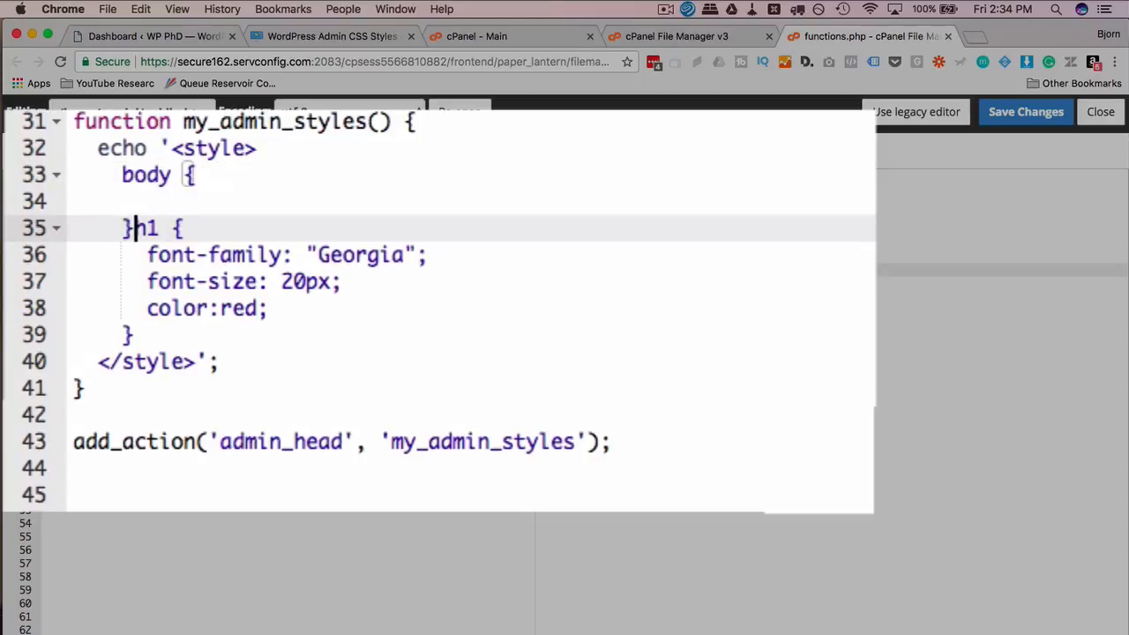
key(enter)
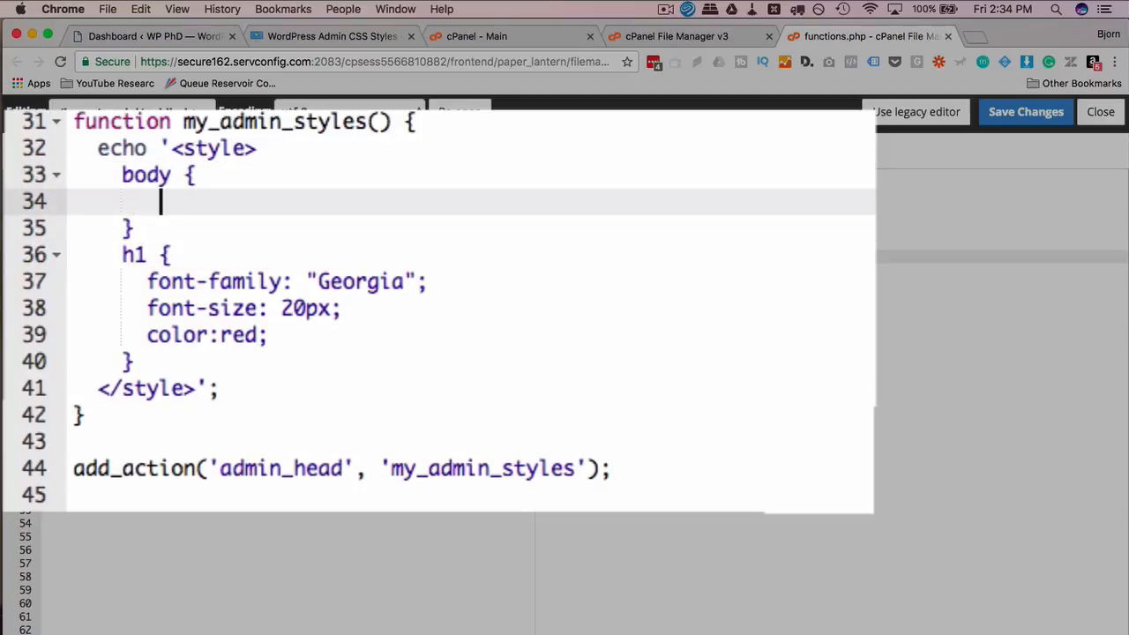
text(background-color)
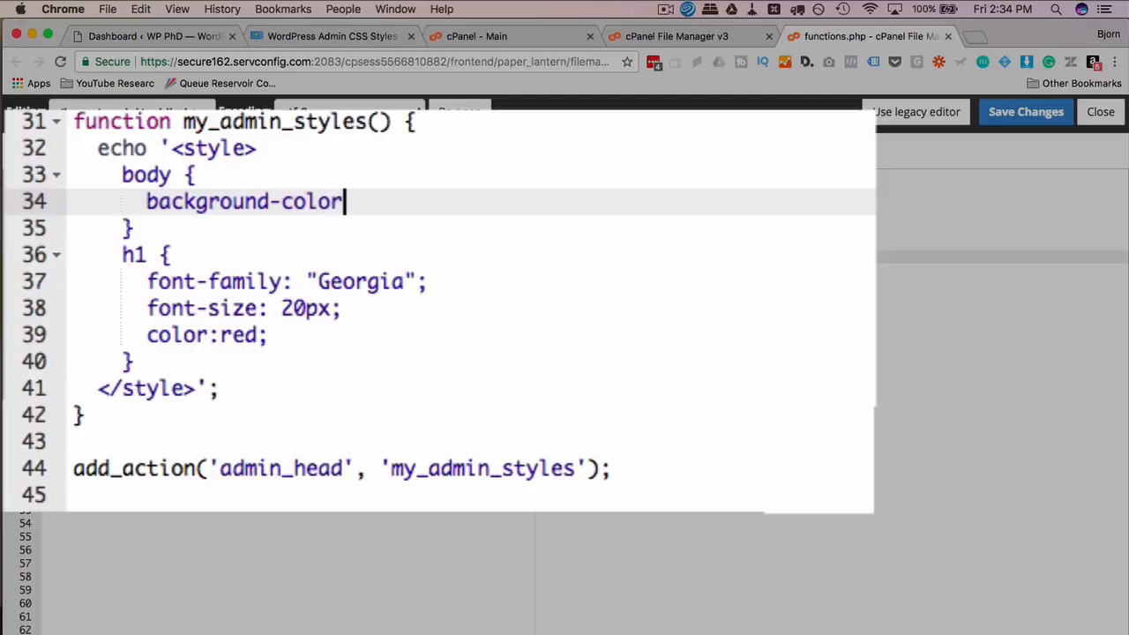
text(:green)
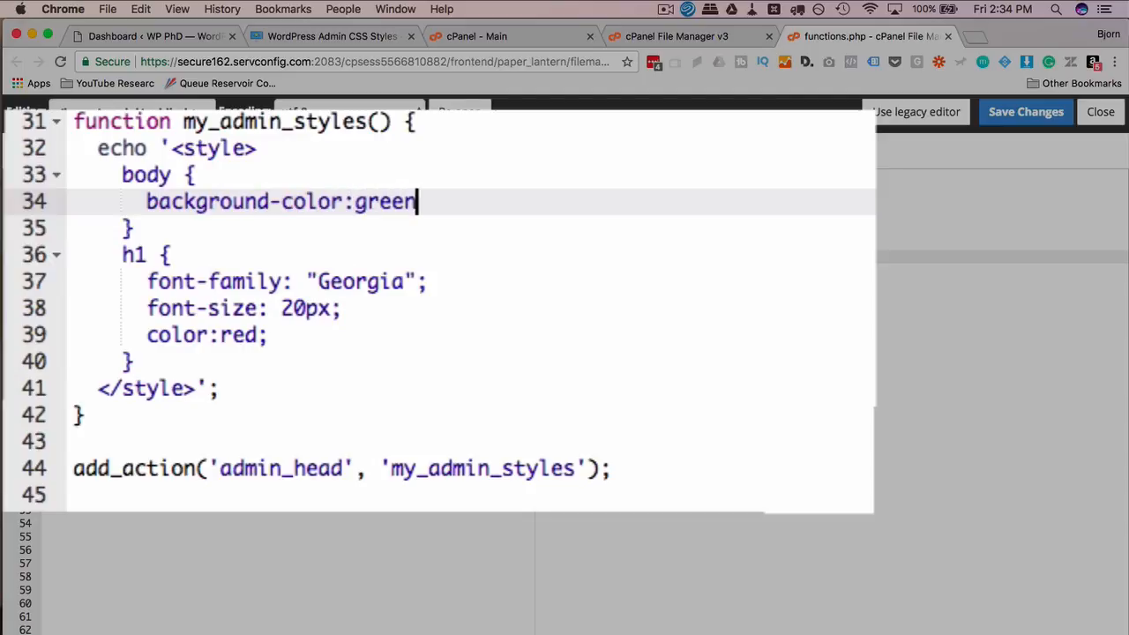
text(;)
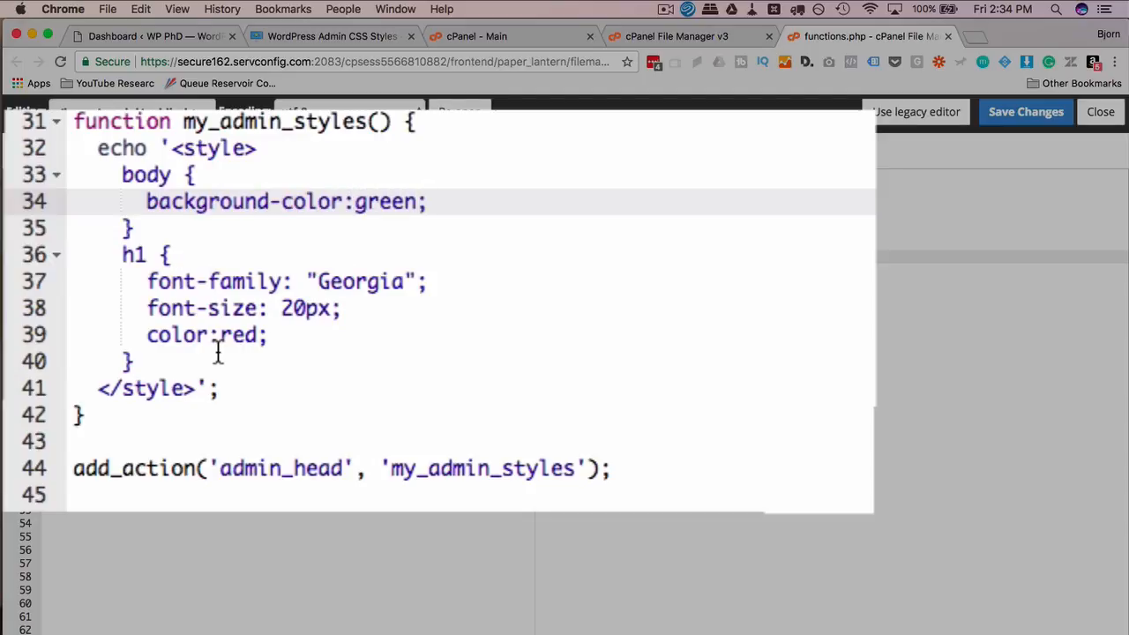
mouse_move(134, 274)
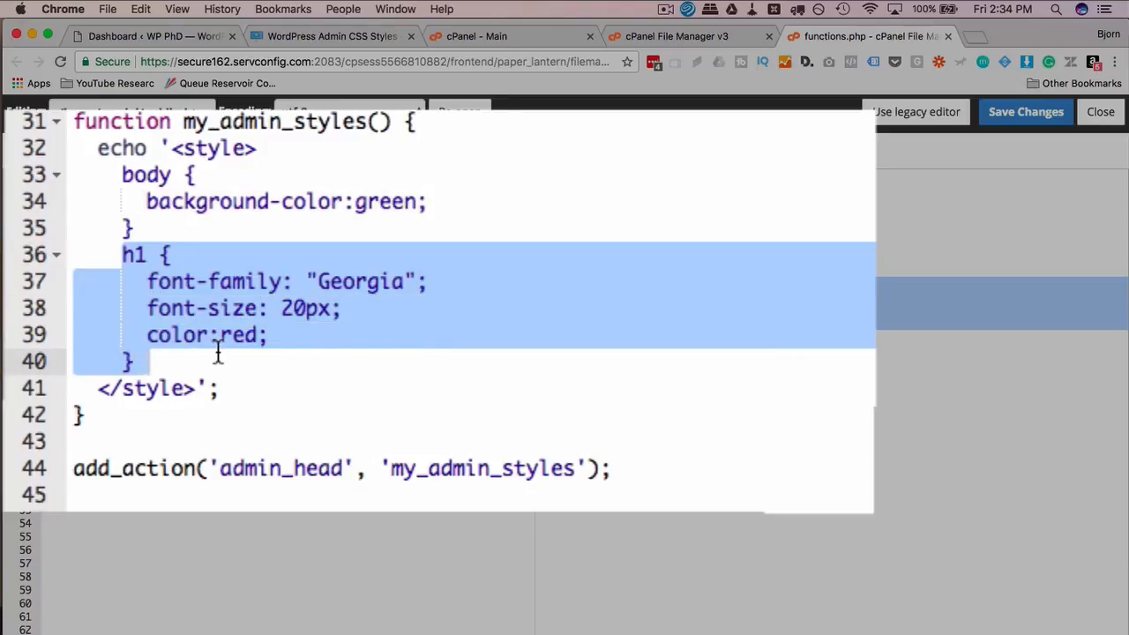
Highlight the admin_head hook and my_admin_styles names on the add_action line.
click(74, 469)
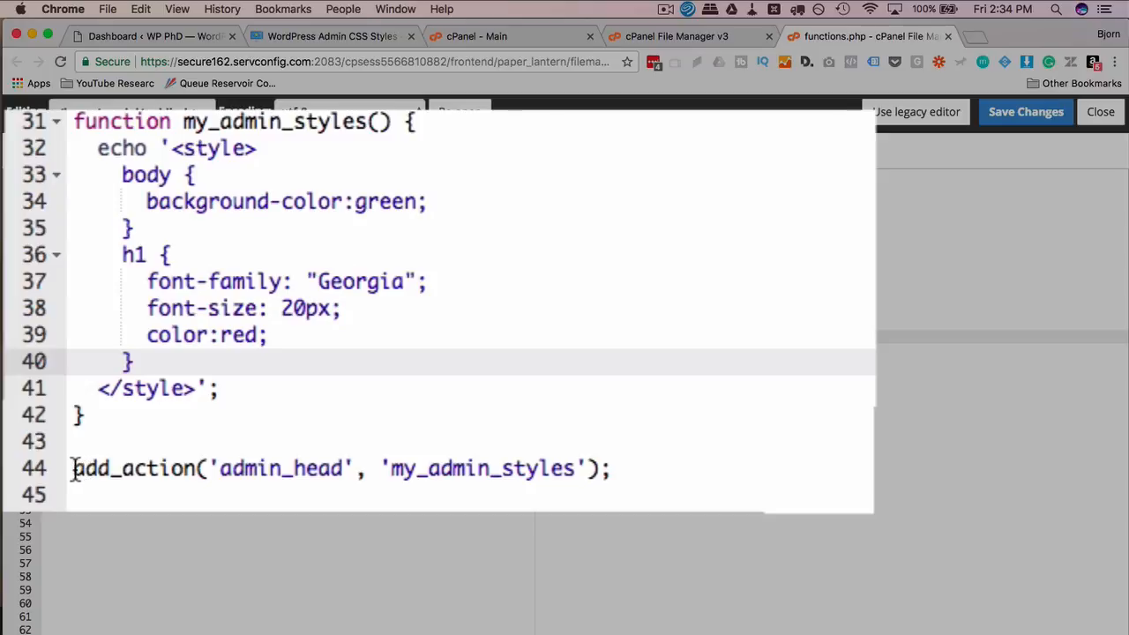
double_click(281, 469)
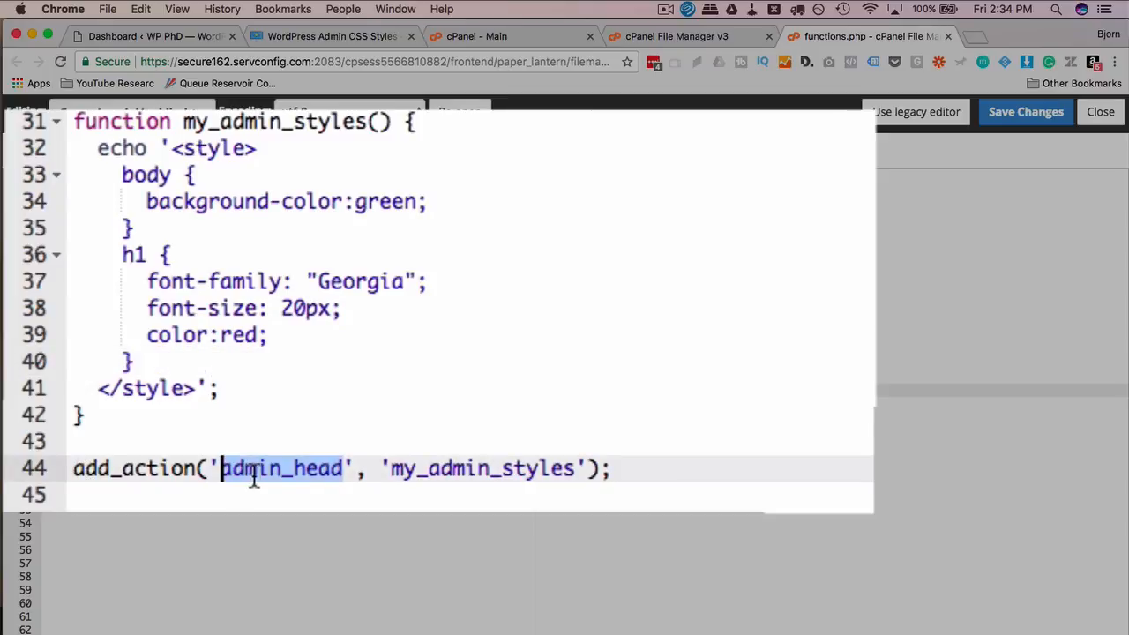
double_click(483, 469)
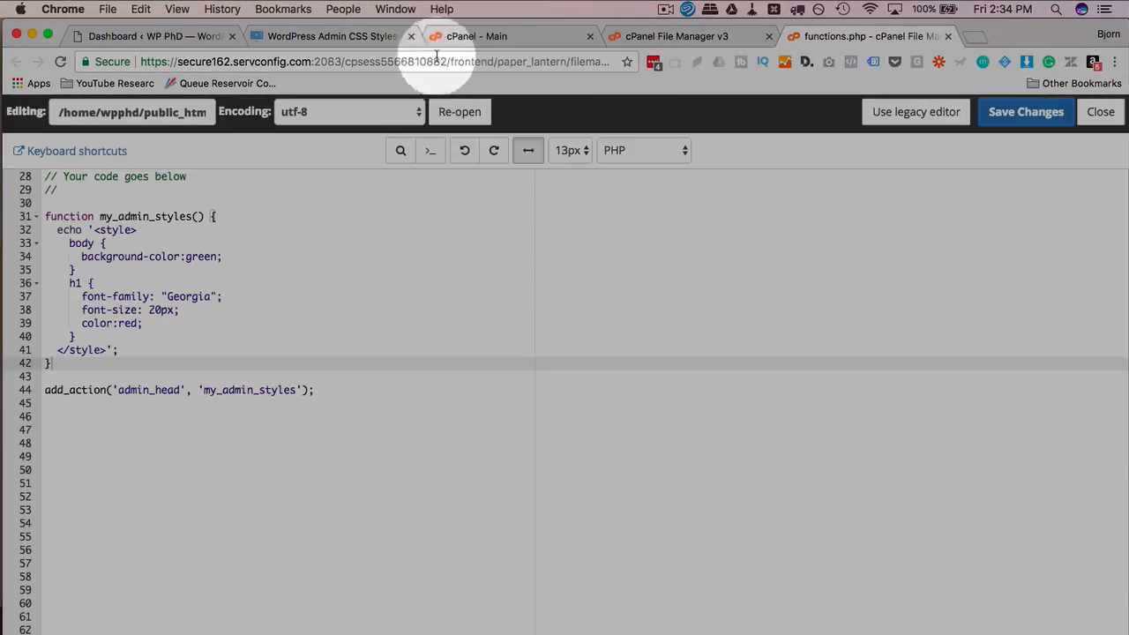
Check the green dashboard with red heading, then remove the body background rule from functions.php.
click(141, 35)
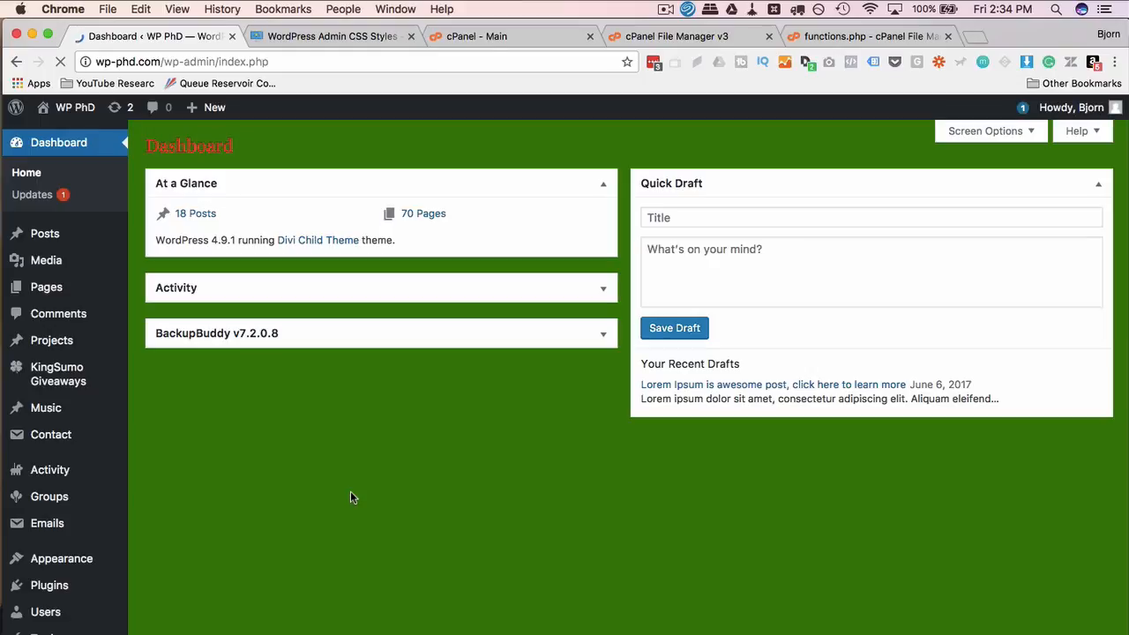
mouse_move(331, 365)
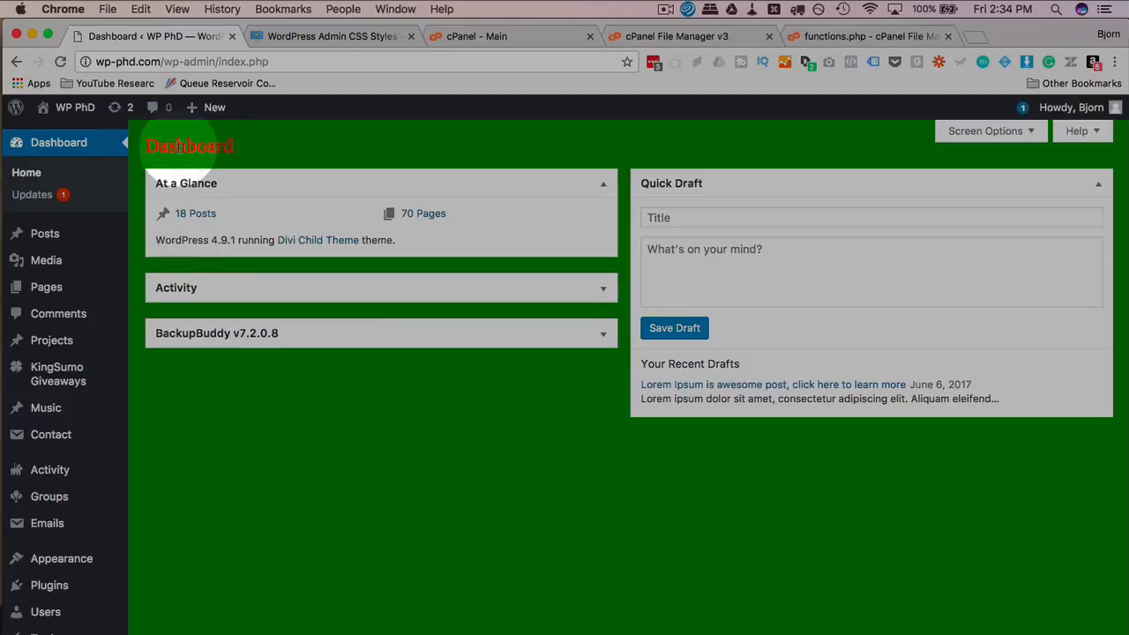
mouse_move(247, 155)
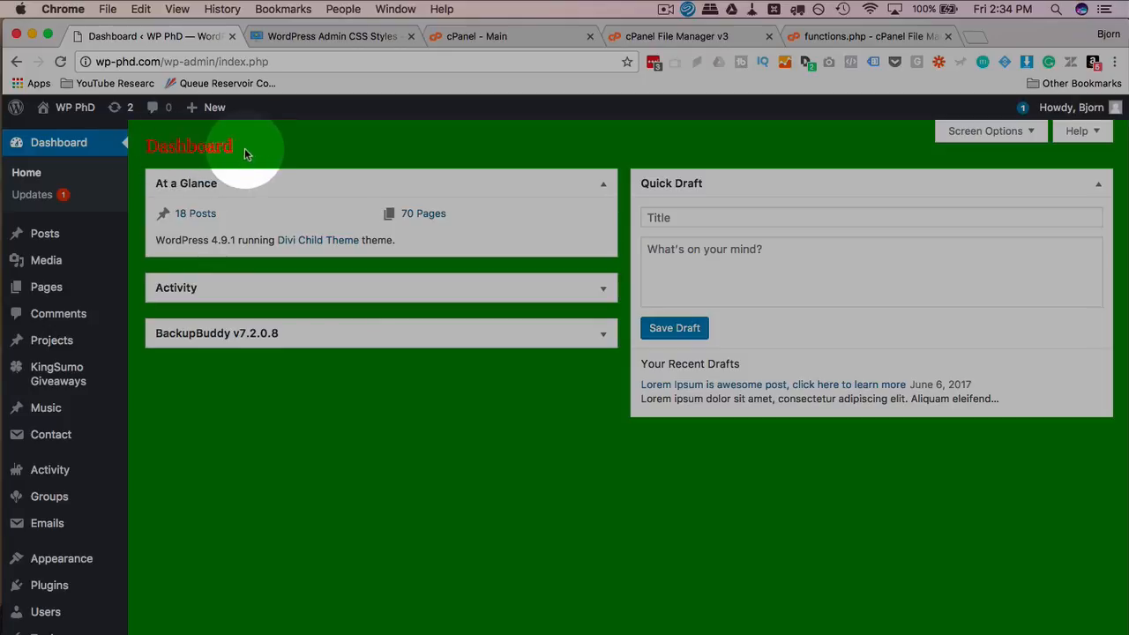
click(868, 35)
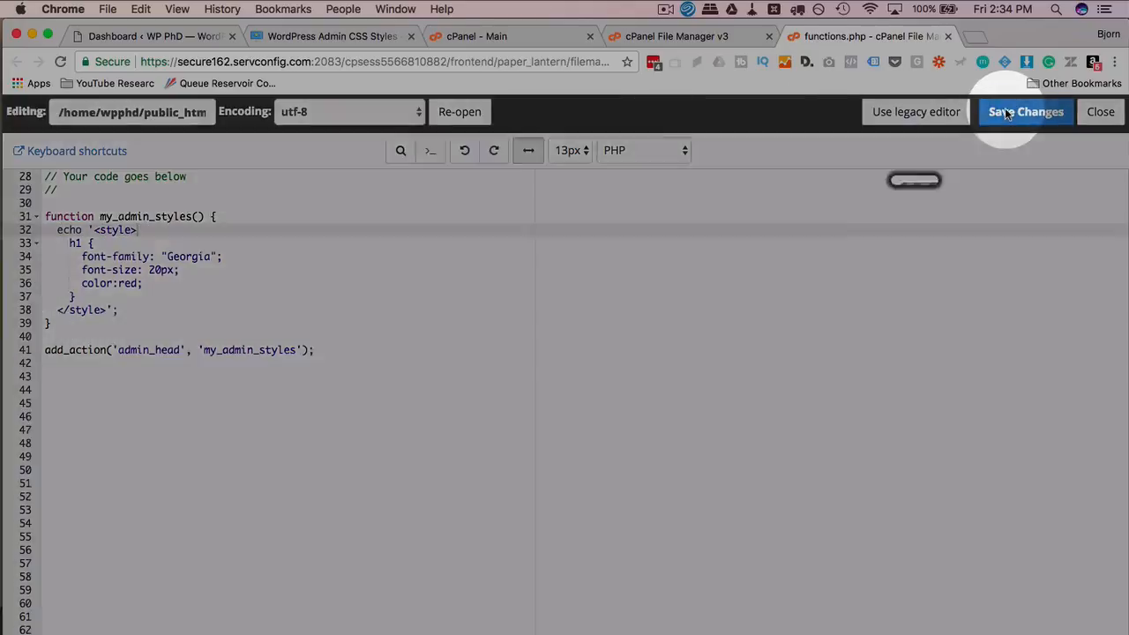
Save functions.php so the dashboard returns to normal background with the red Georgia heading.
click(150, 36)
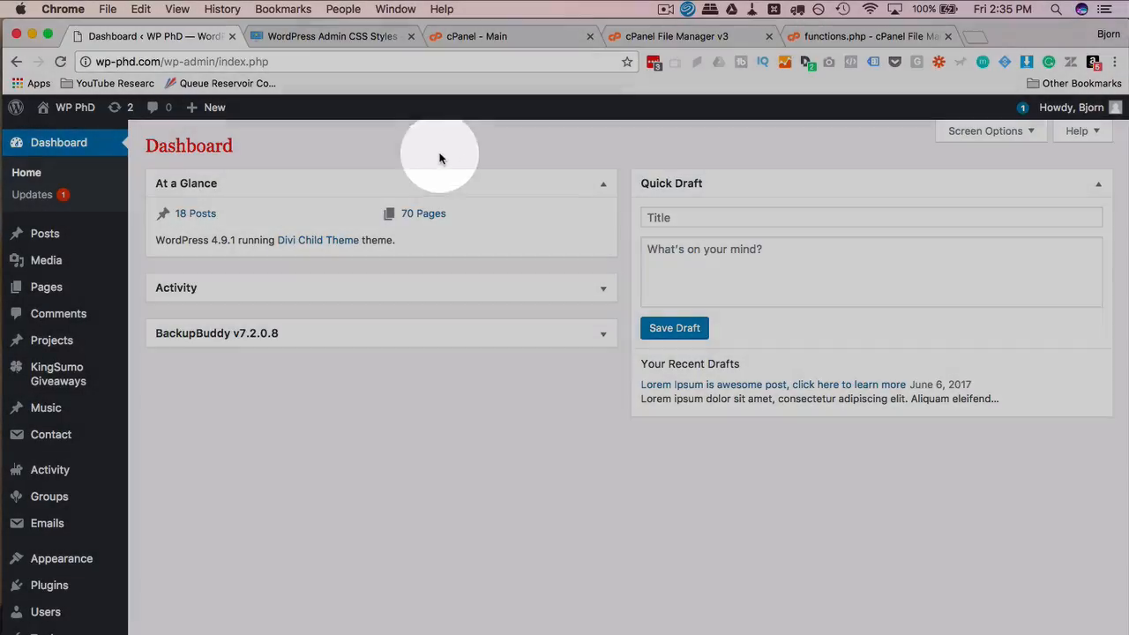
mouse_move(441, 157)
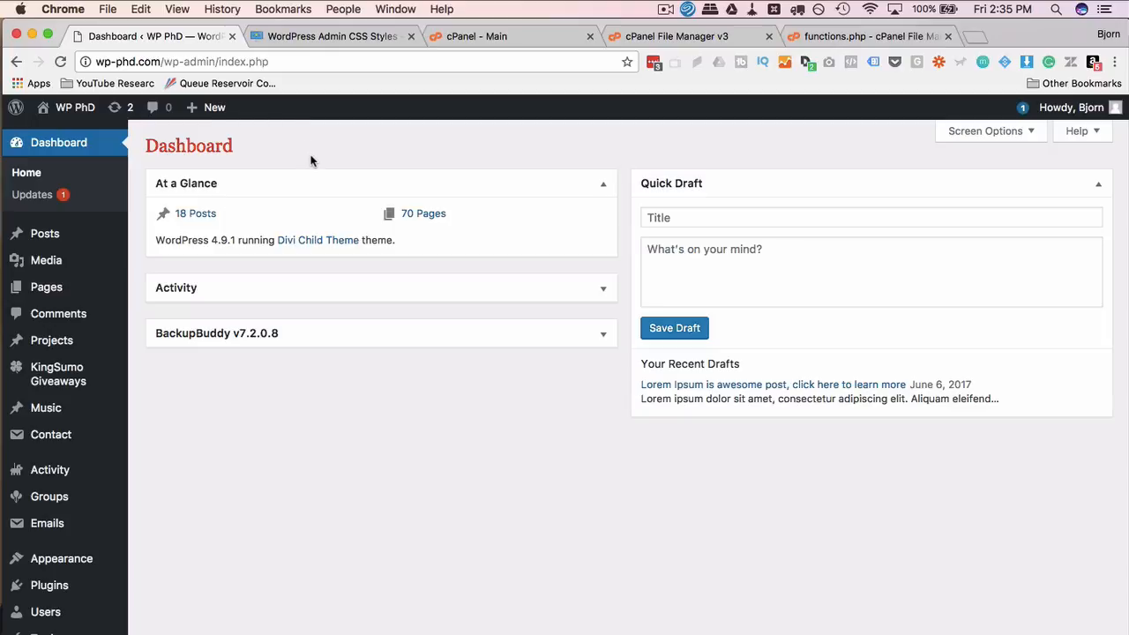
mouse_move(562, 138)
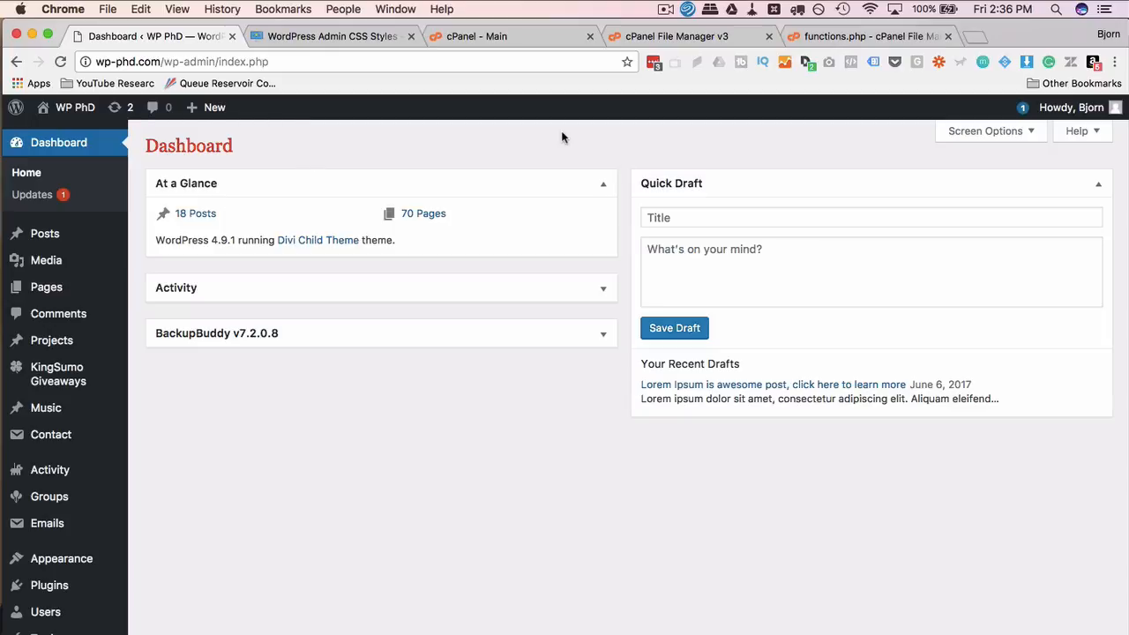